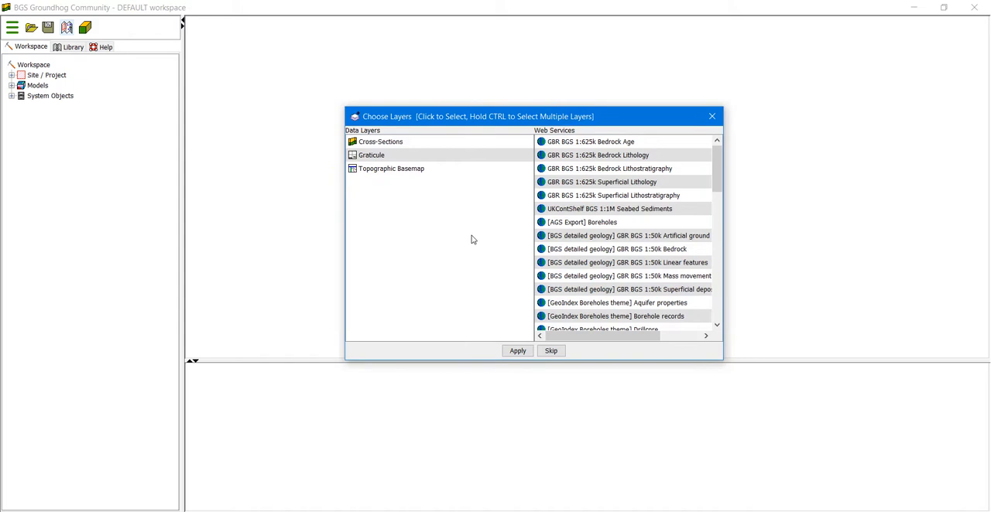
pyautogui.moveTo(468, 255)
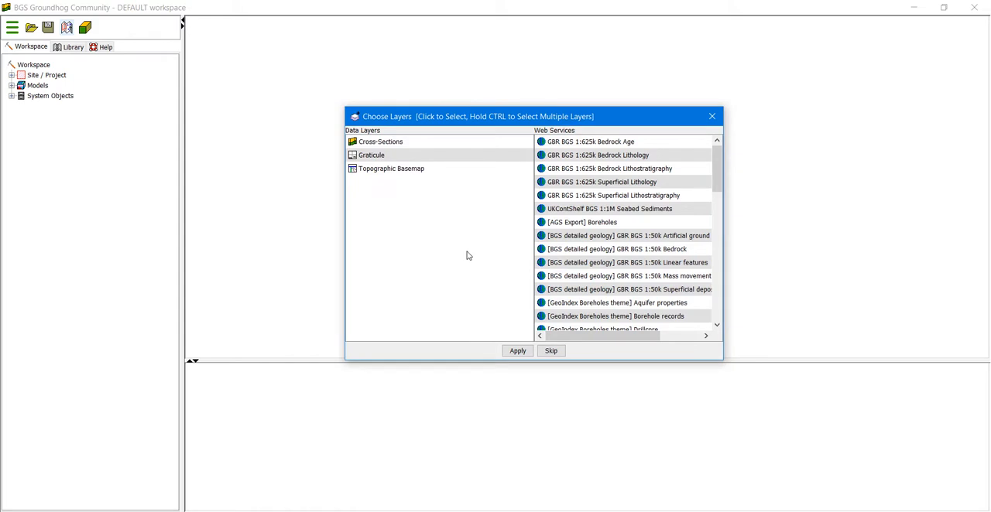
pyautogui.moveTo(456, 180)
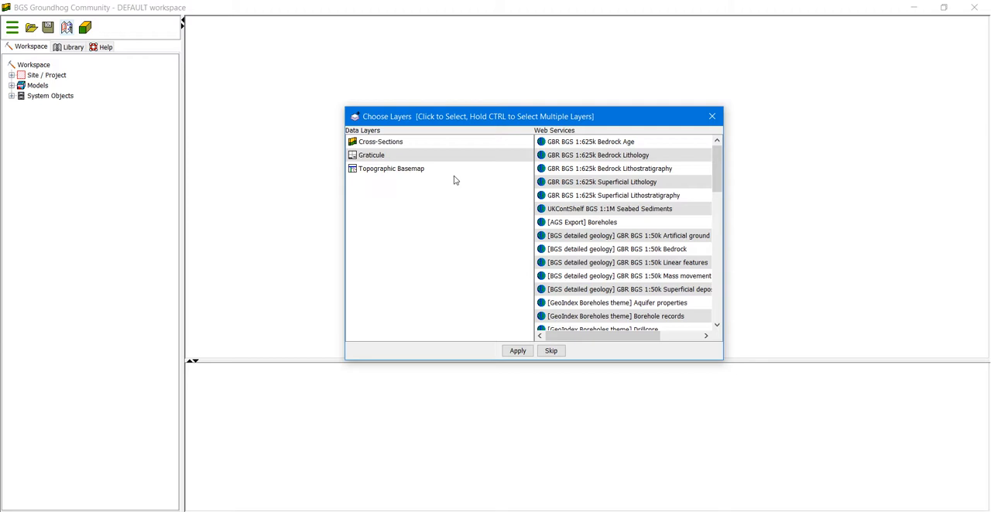
pyautogui.moveTo(459, 233)
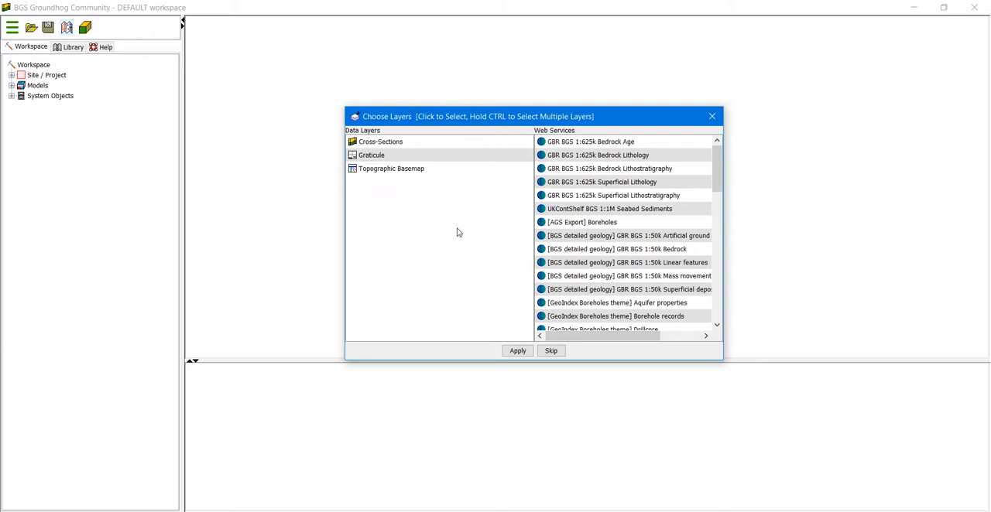
pyautogui.moveTo(476, 209)
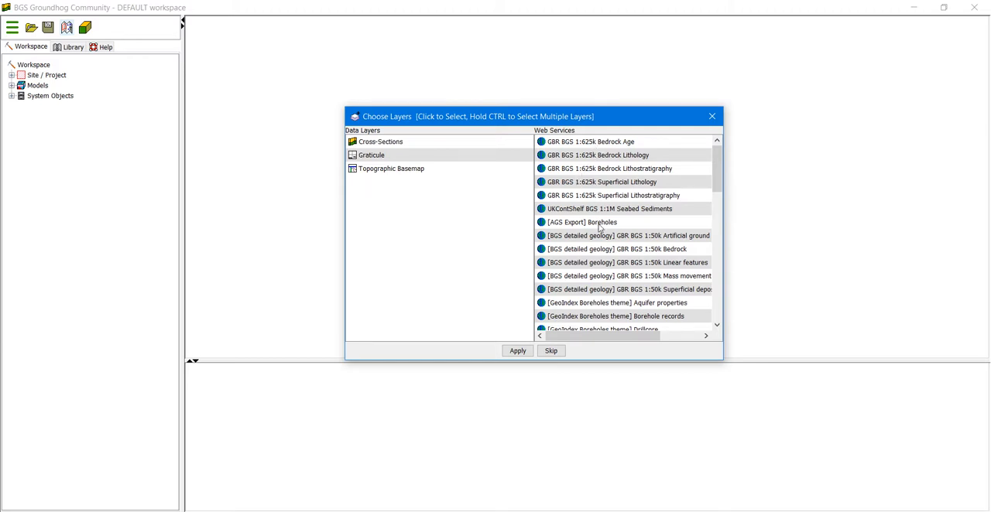
pyautogui.moveTo(623, 305)
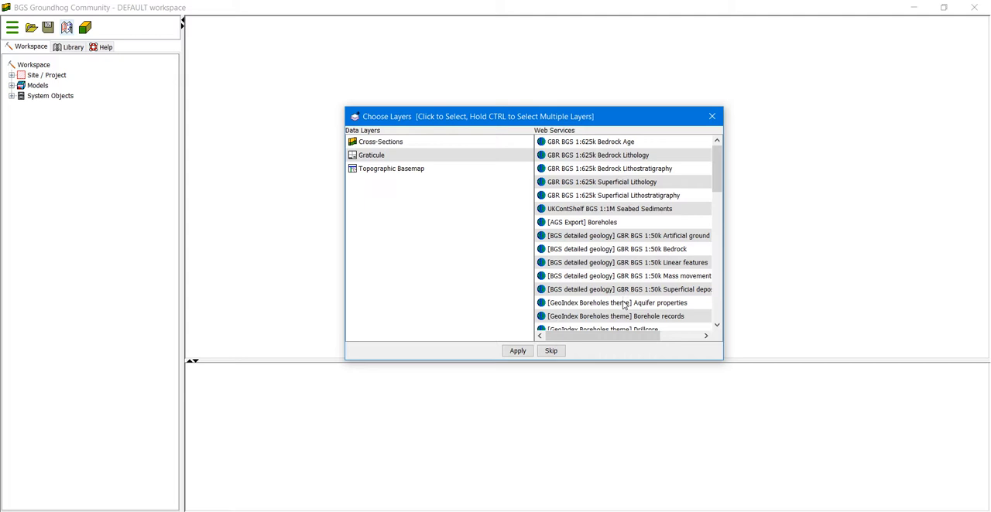
pyautogui.moveTo(596, 289)
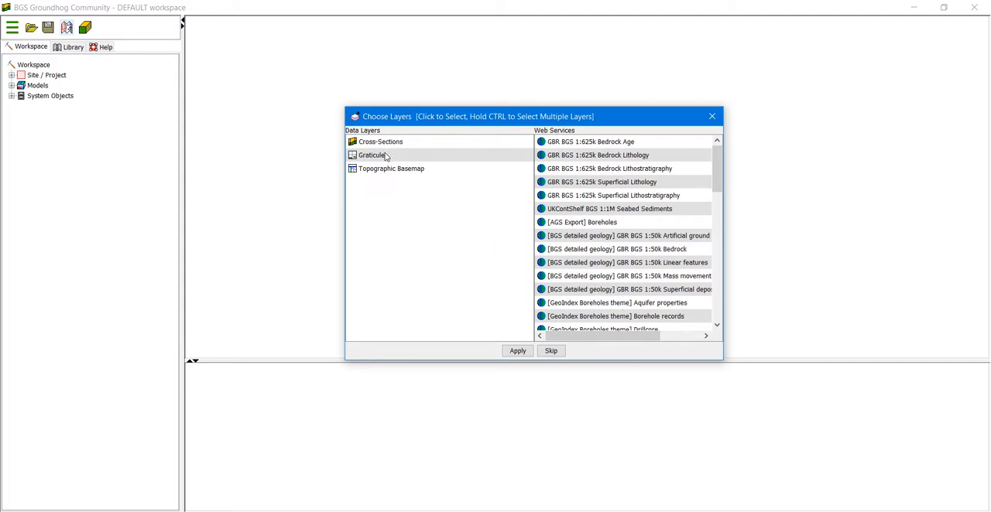
# Apply the Graticule and Topographic Basemap layers to a new map of Great Britain.
pyautogui.click(372, 155)
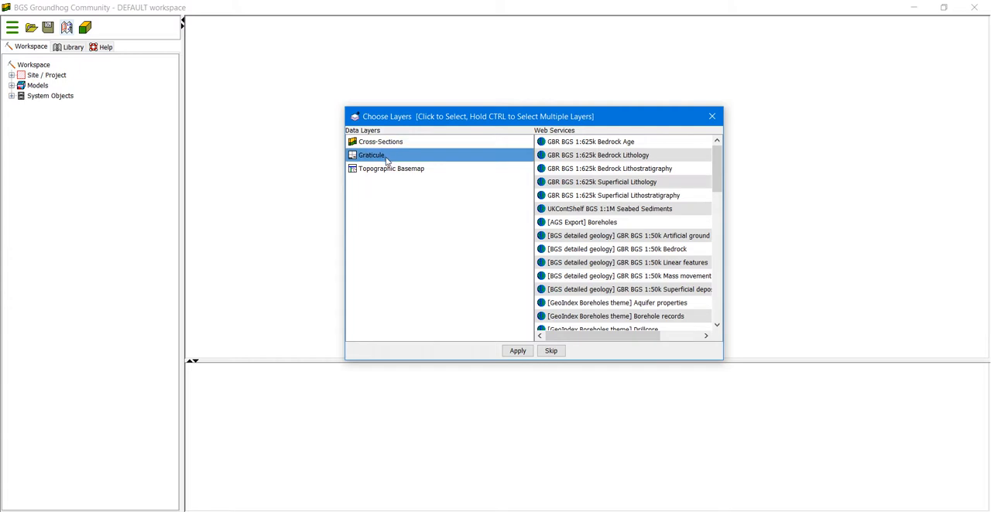
pyautogui.moveTo(391, 172)
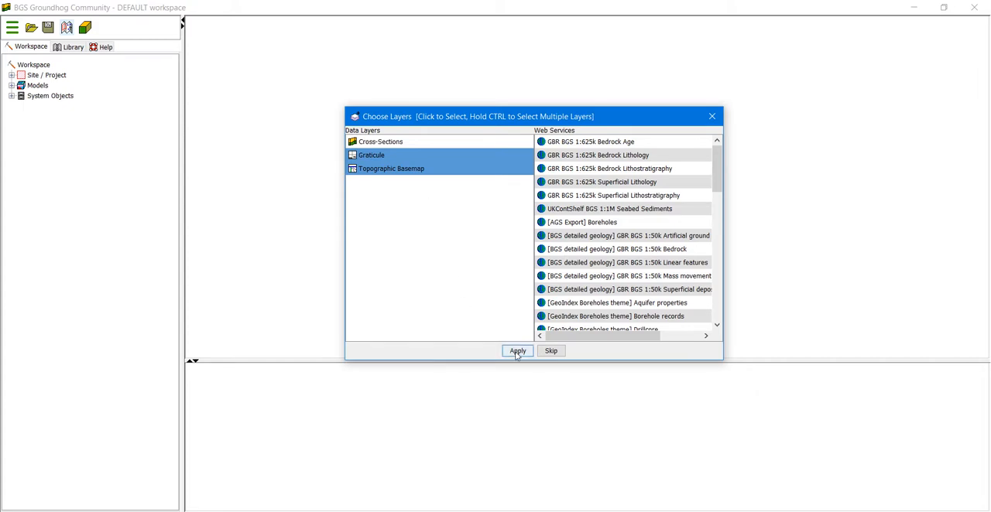
pyautogui.click(518, 351)
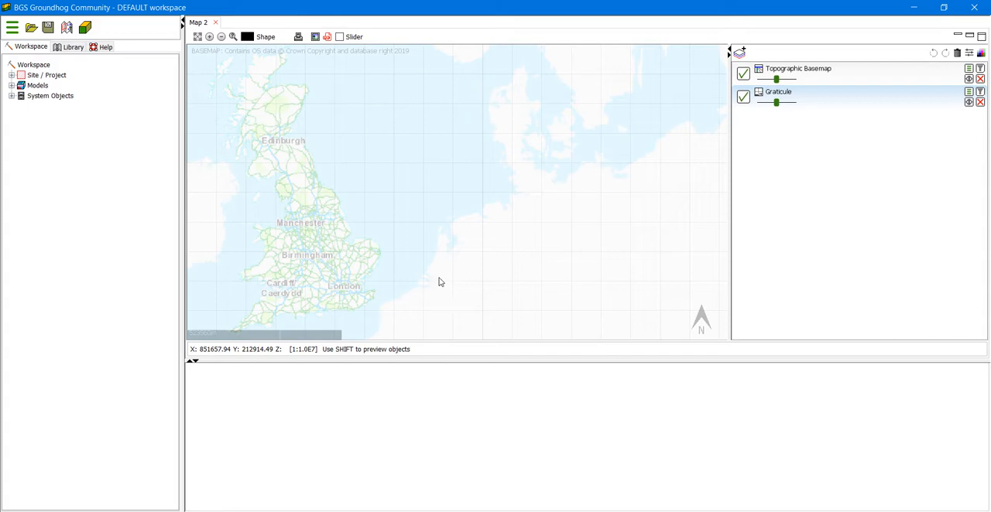
pyautogui.moveTo(312, 266)
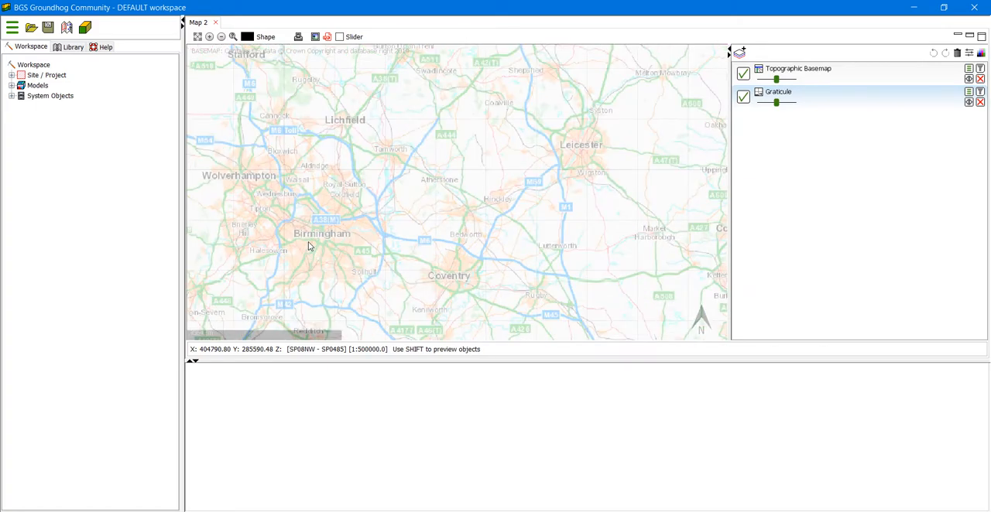
pyautogui.moveTo(325, 235)
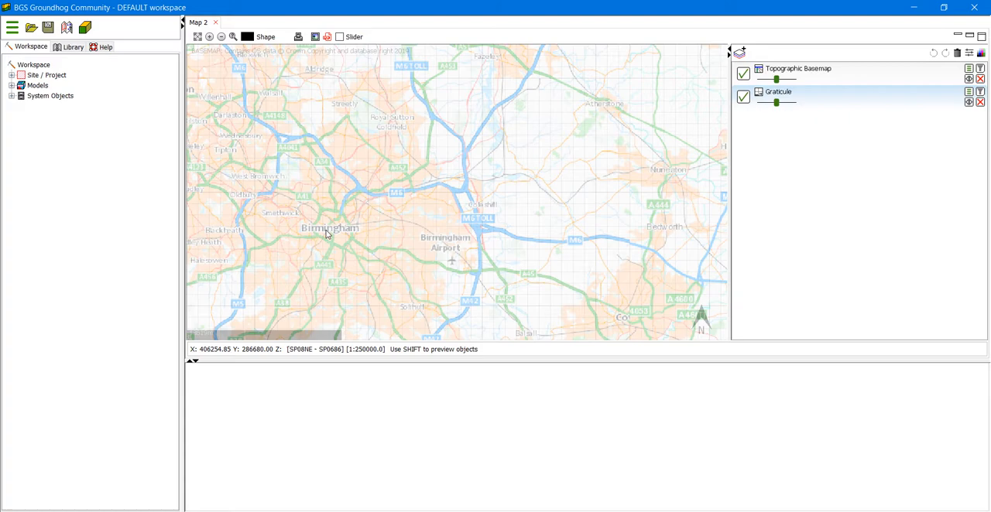
# Centre the map on Birmingham at 406,254.846, 286,680.004 via Centre The Map [X,Y].
pyautogui.rightClick(326, 237)
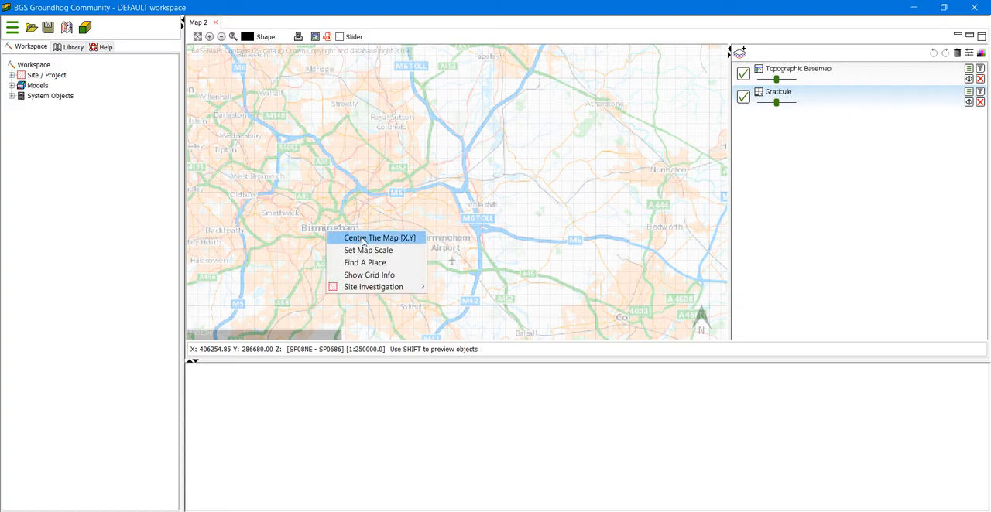
pyautogui.moveTo(366, 238)
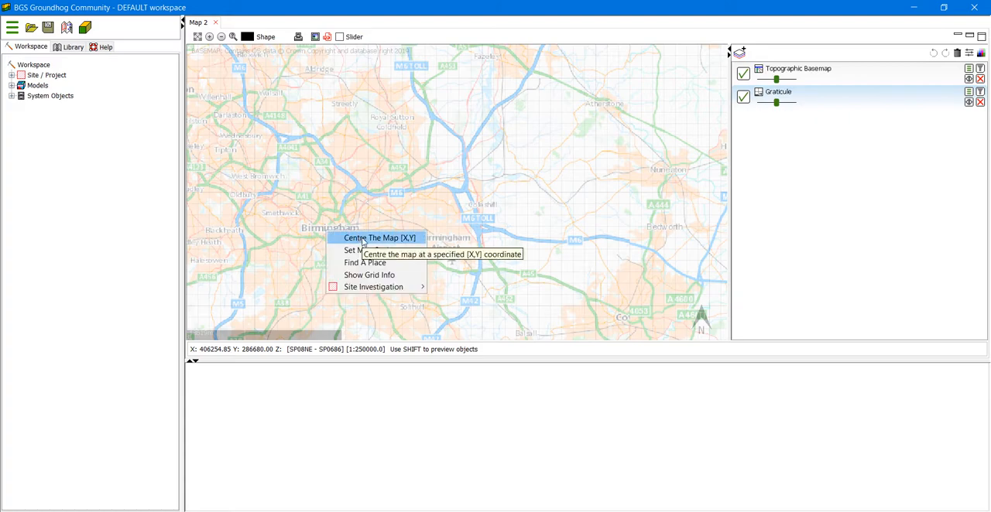
pyautogui.click(378, 238)
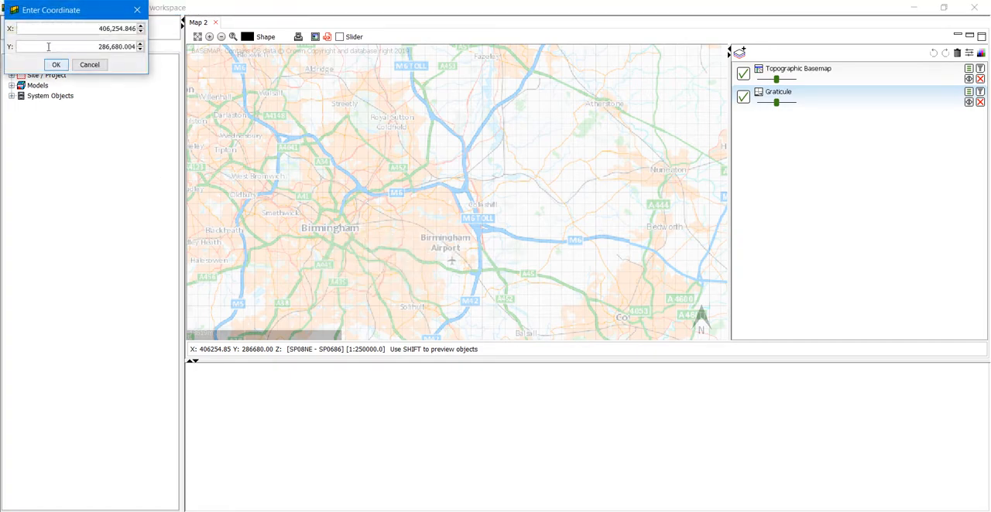
pyautogui.click(54, 64)
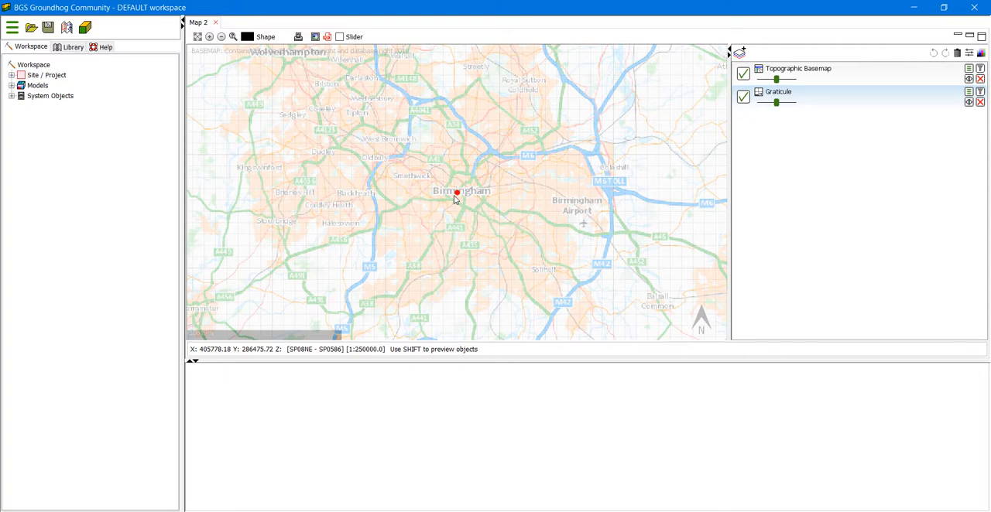
pyautogui.moveTo(457, 194)
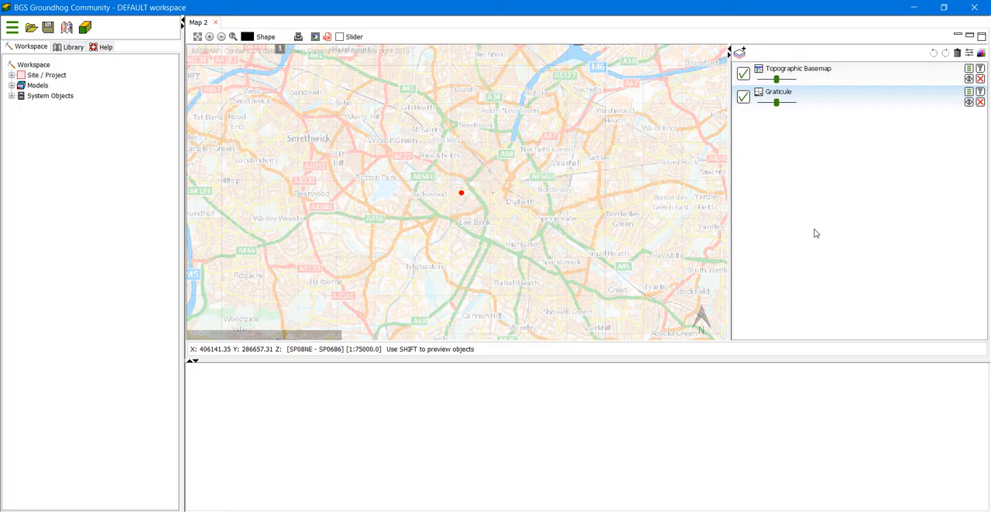
pyautogui.moveTo(808, 182)
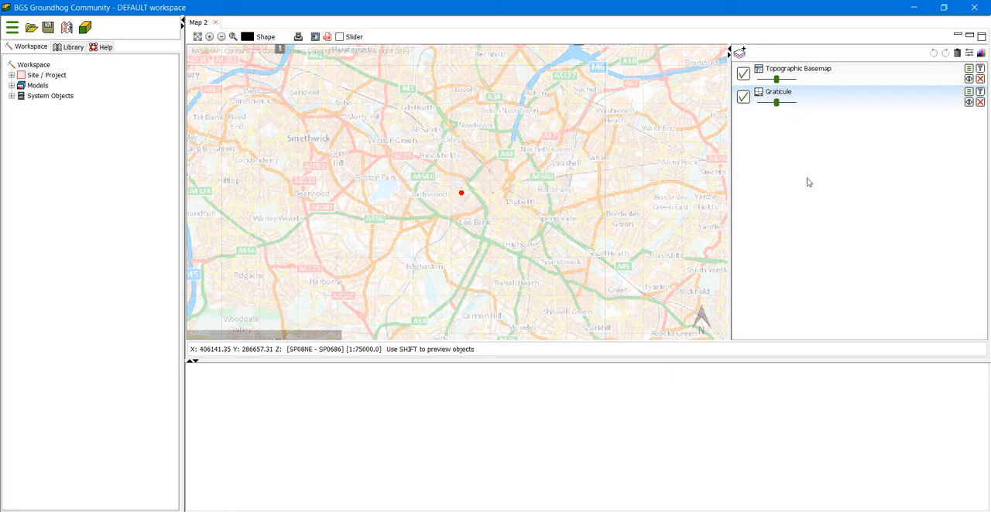
pyautogui.moveTo(808, 178)
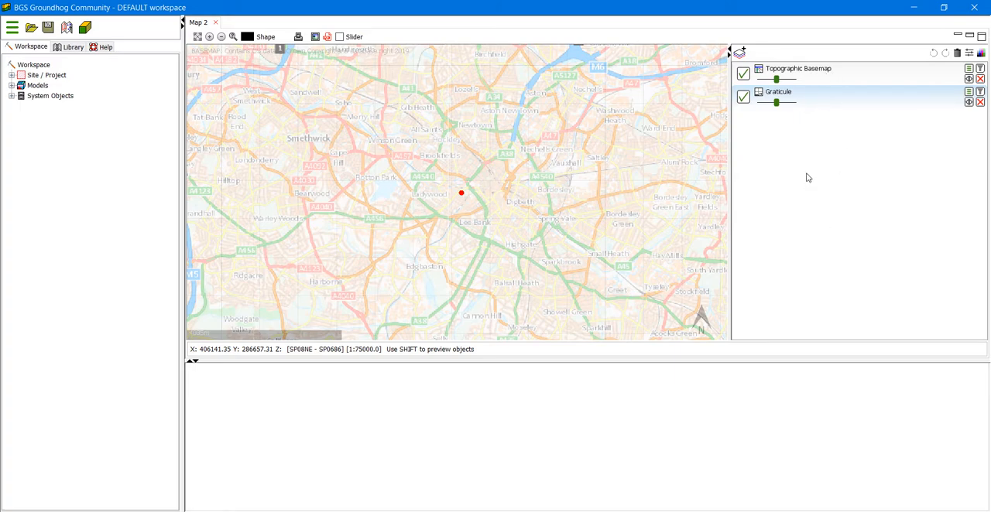
pyautogui.moveTo(829, 108)
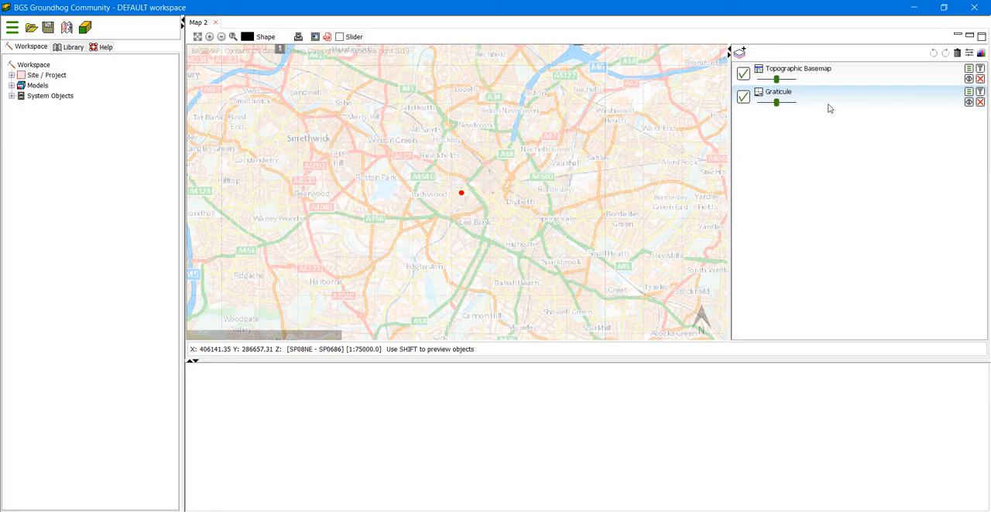
pyautogui.moveTo(841, 102)
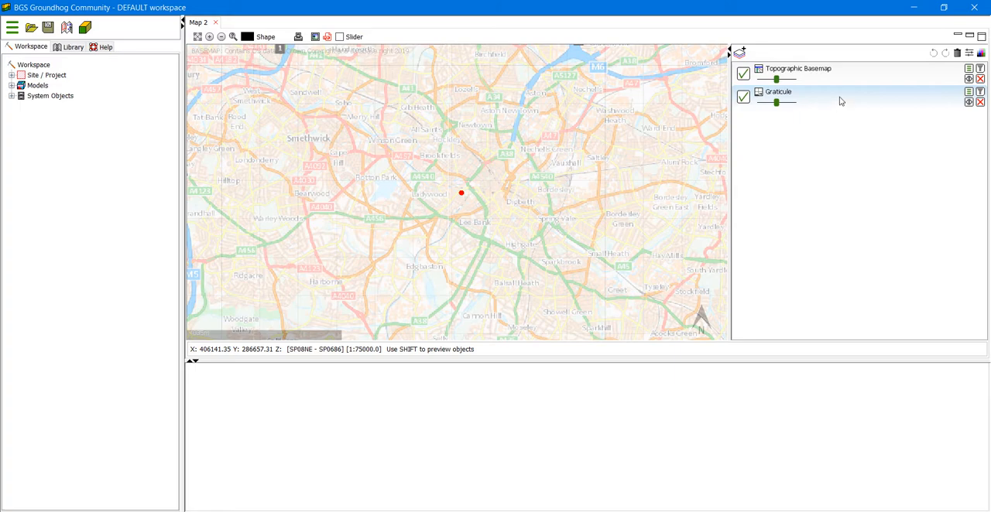
pyautogui.moveTo(980, 99)
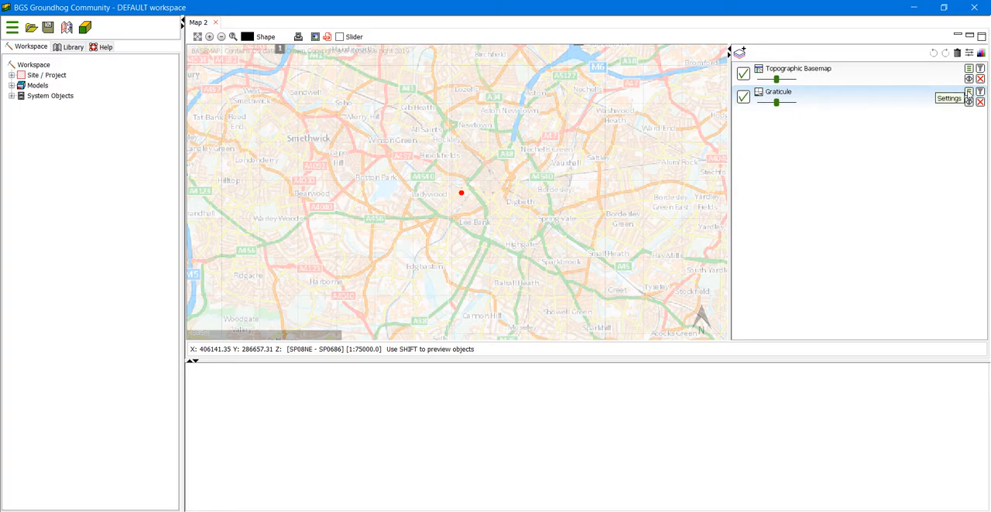
# Open the Graticule layer's settings showing Grid, North Arrow and Scalebar enabled.
pyautogui.click(970, 102)
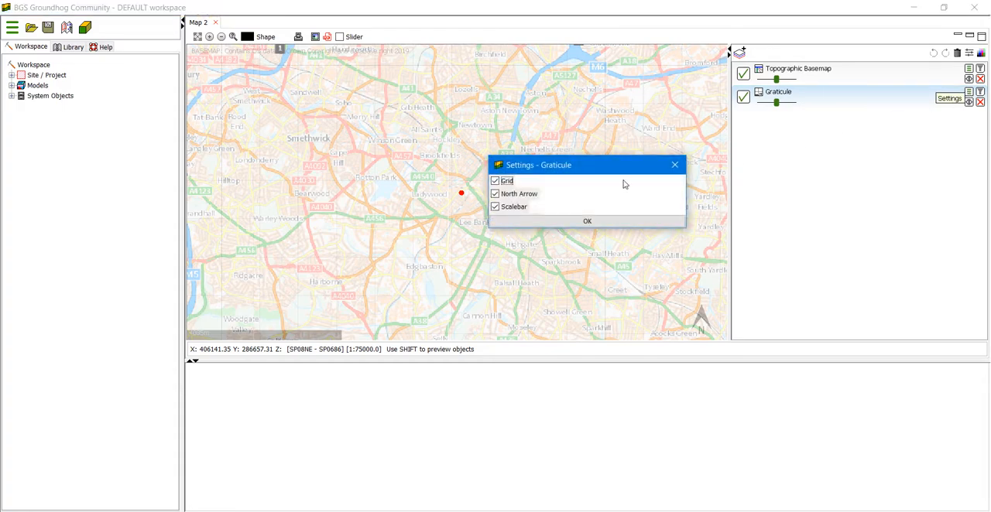